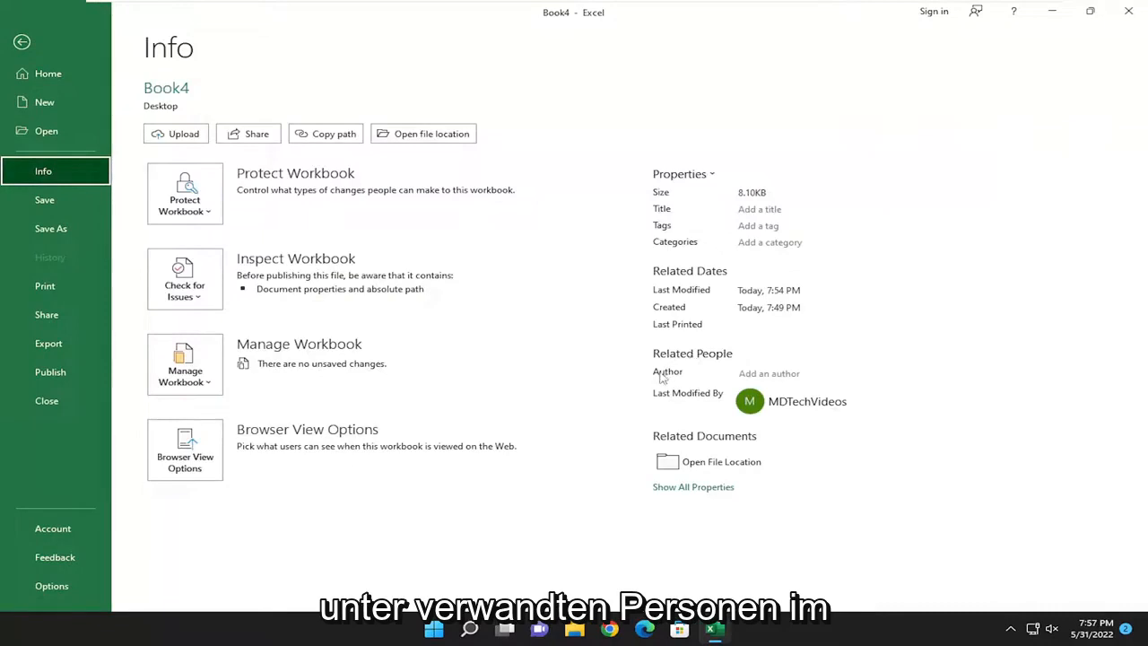
# Start a new author entry under Related People on the Info page.
pyautogui.click(768, 373)
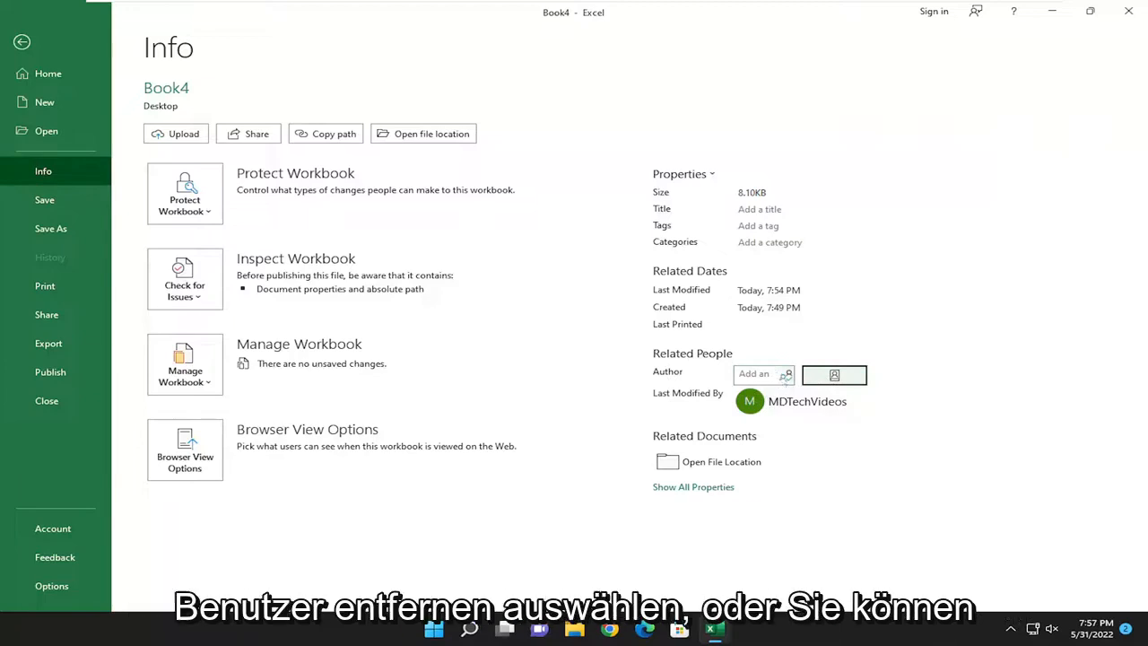
# Enter John Smith as the workbook Author and begin a second author entry.
pyautogui.click(763, 375)
pyautogui.write('John Smith')
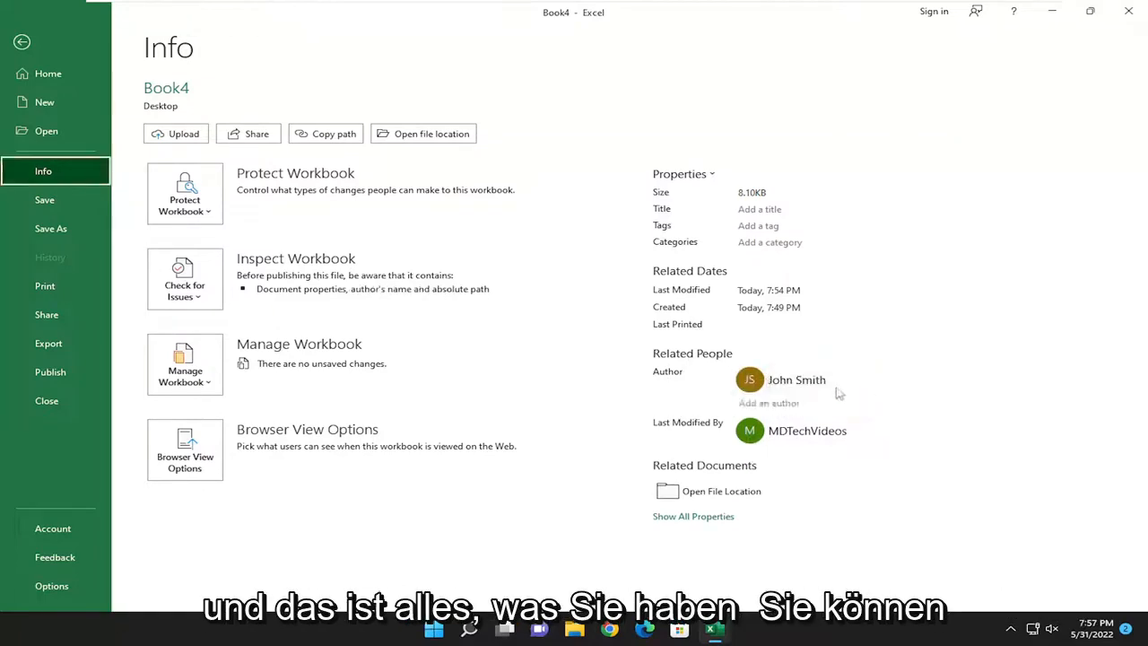
pyautogui.click(768, 402)
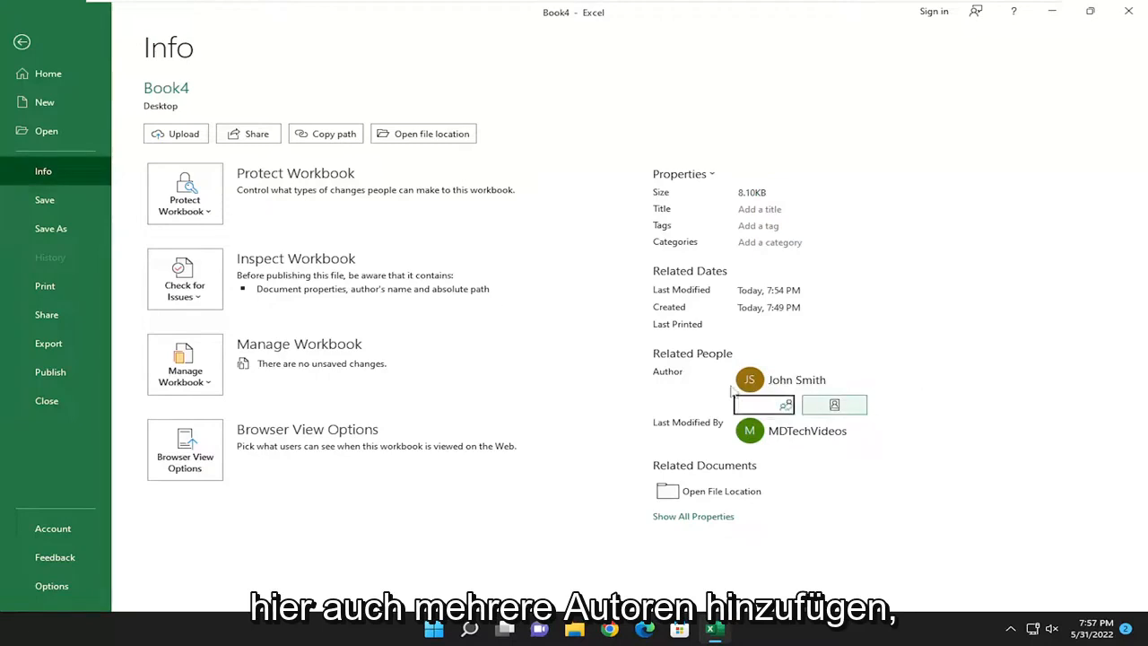